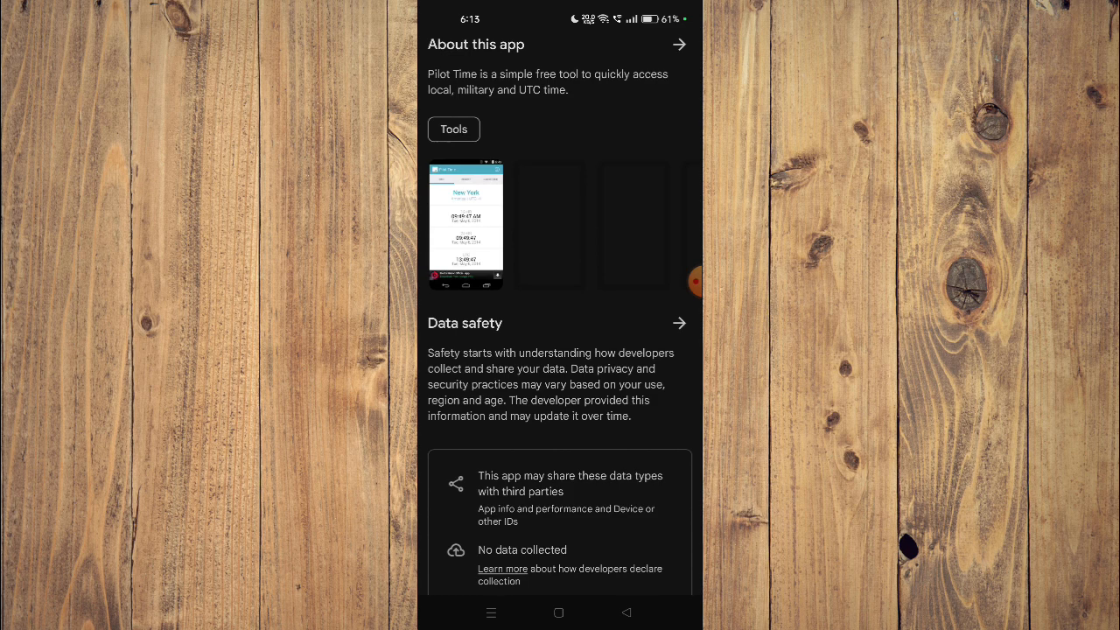
{"action": "scroll", "scroll_direction": "left", "scroll_amount": 3}
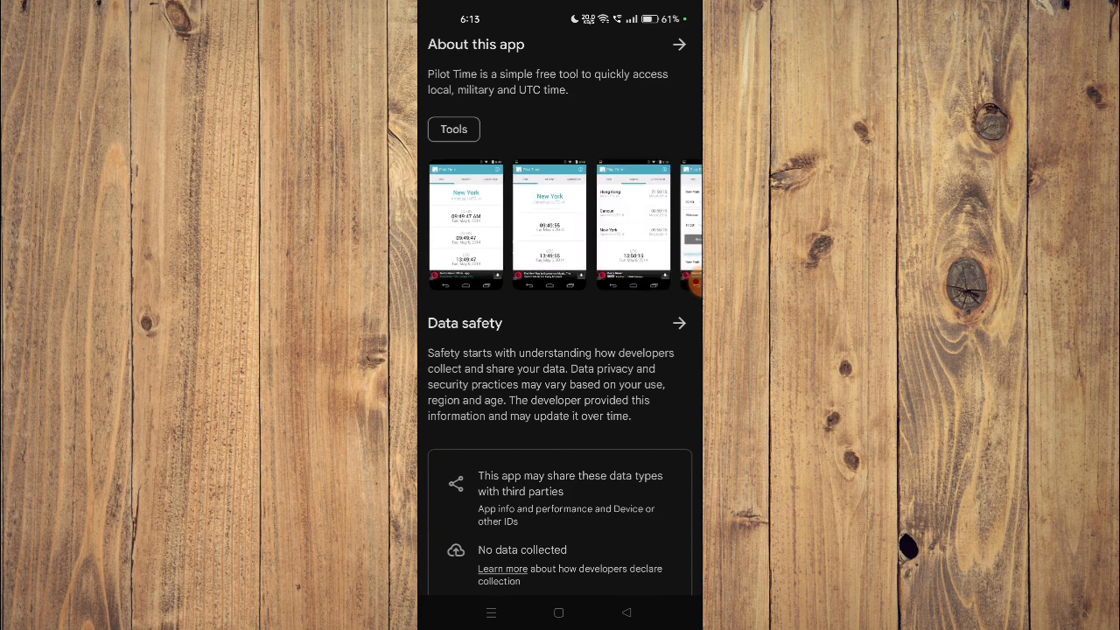